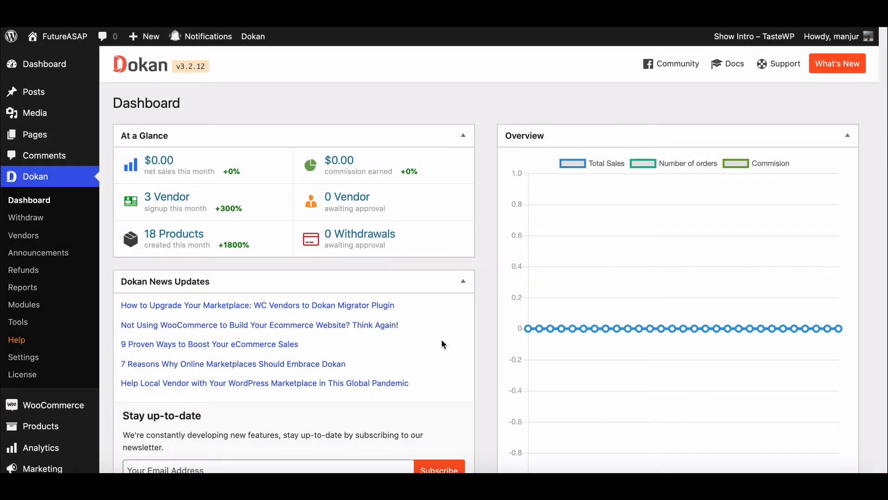
Step: Reach Dokan Settings > Social API and scroll to the empty Apple login credential fields
scroll("down", 3)
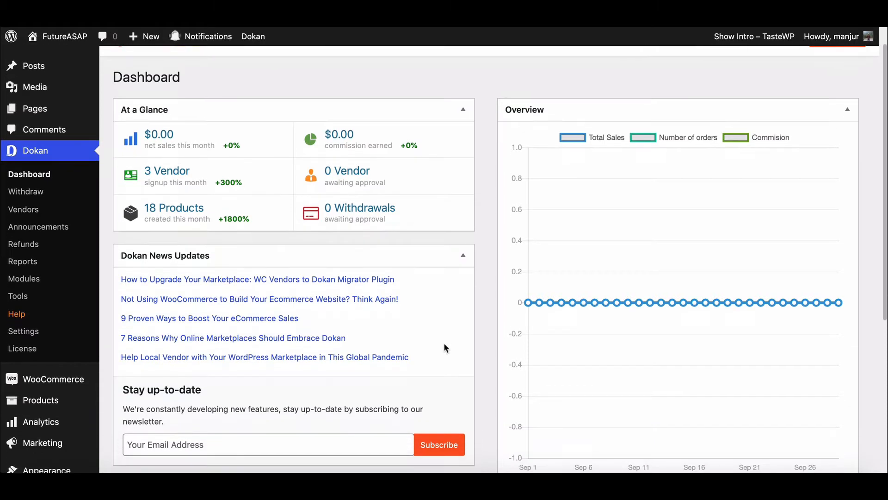
scroll("down", 3)
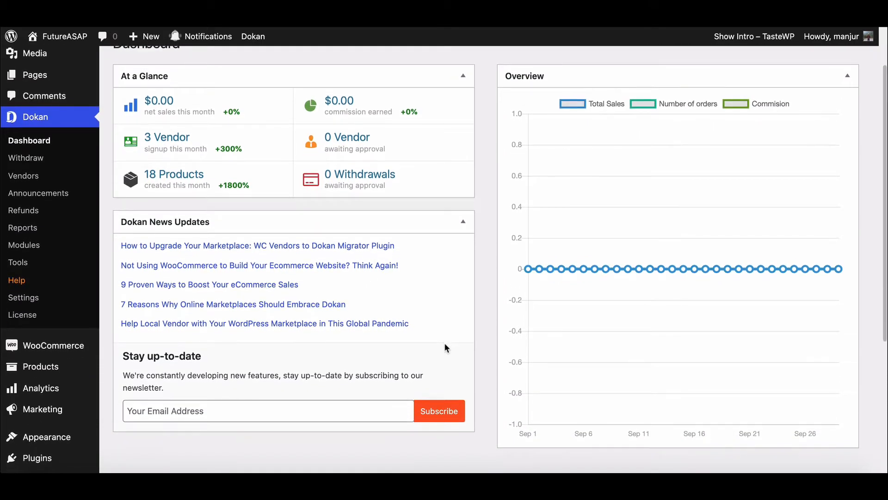
scroll("down", 3)
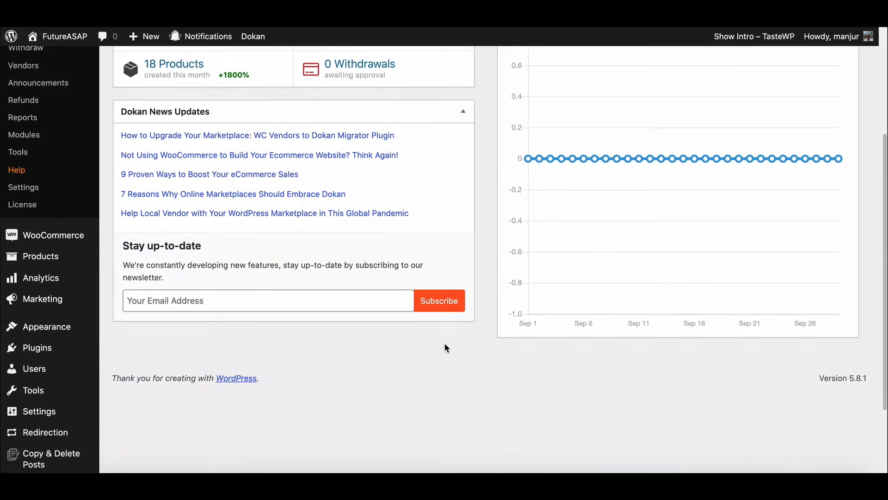
scroll("down", 3)
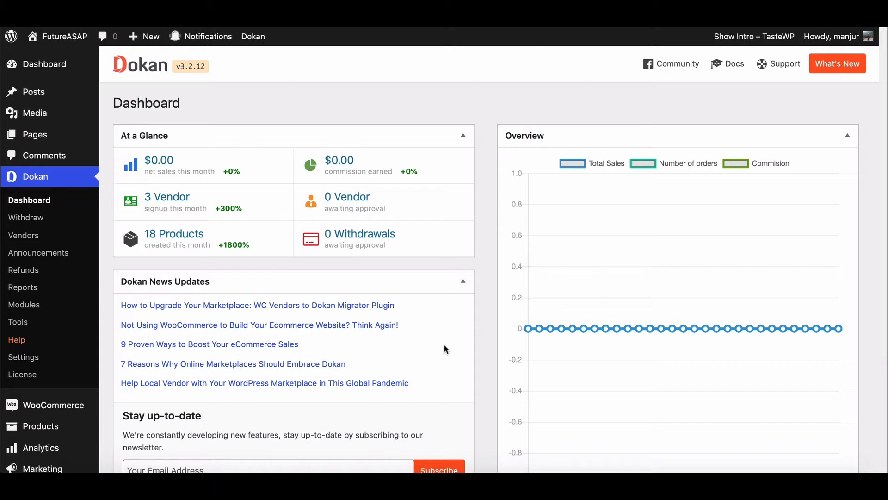
mouse_move(441, 355)
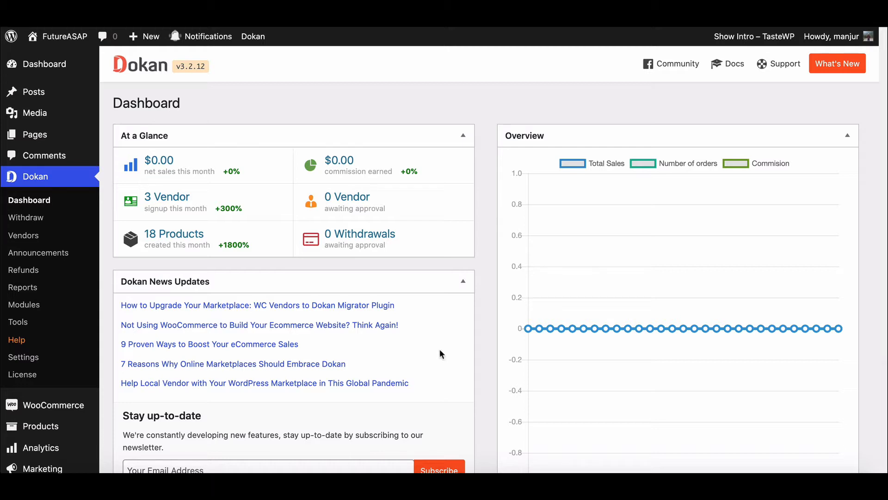
mouse_move(482, 317)
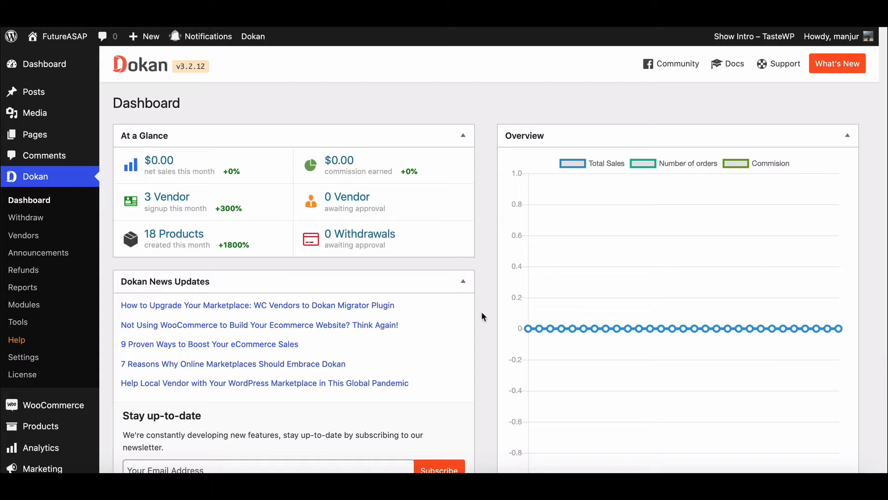
mouse_move(433, 315)
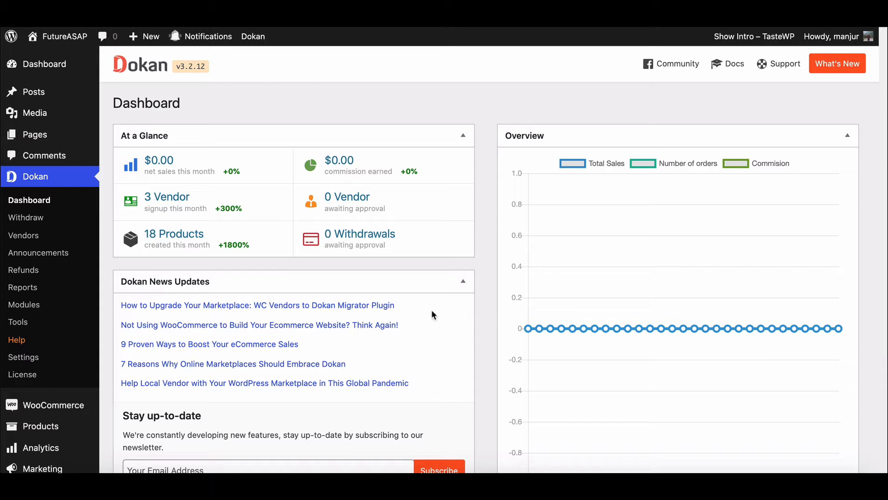
mouse_move(265, 311)
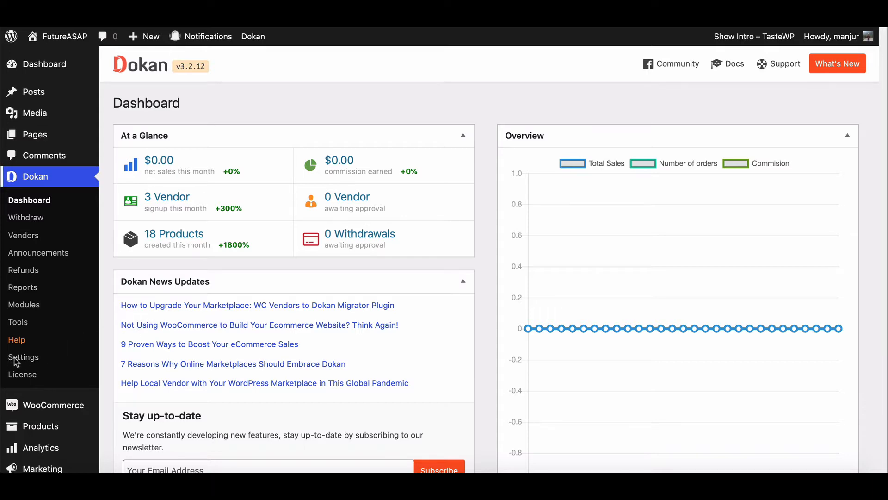
left_click(23, 357)
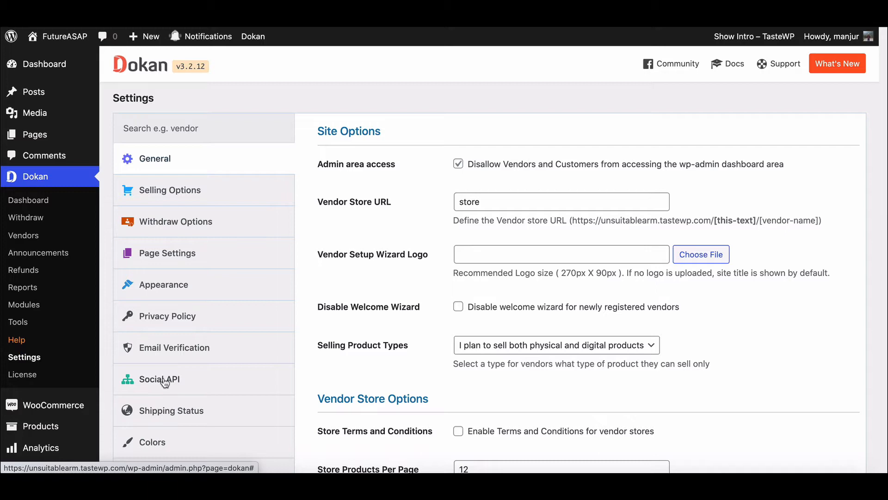
left_click(160, 379)
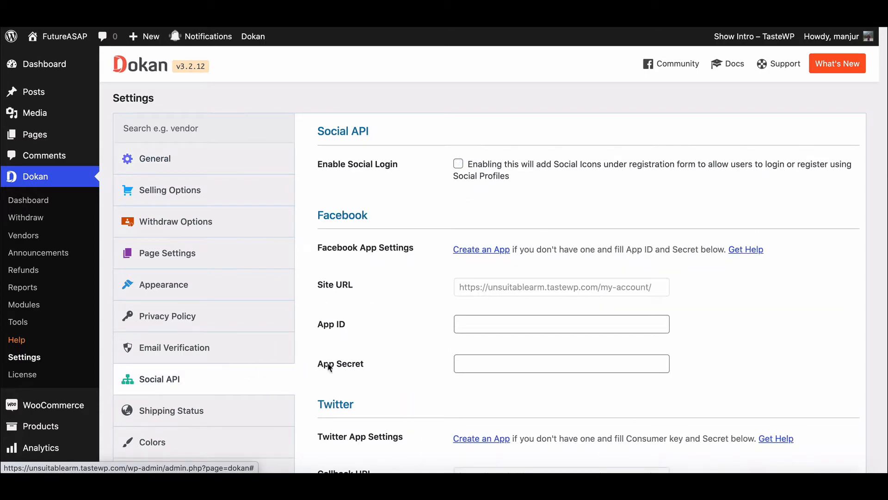
scroll("down", 3)
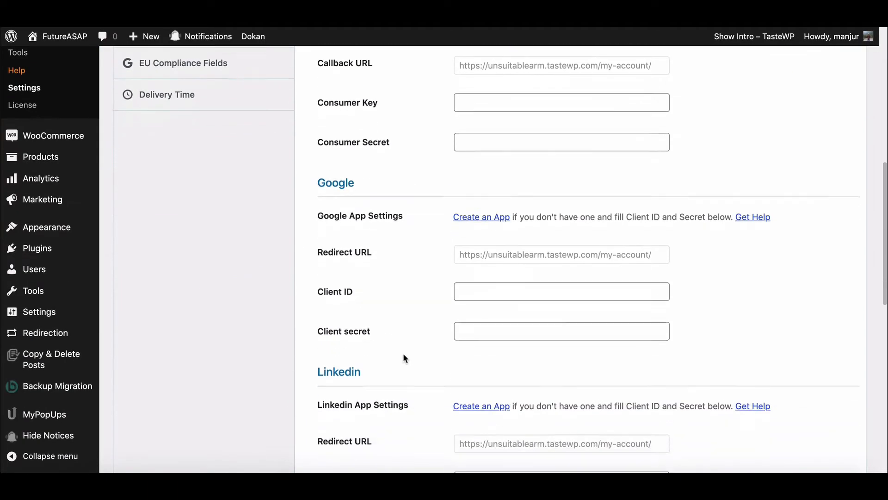
scroll("down", 3)
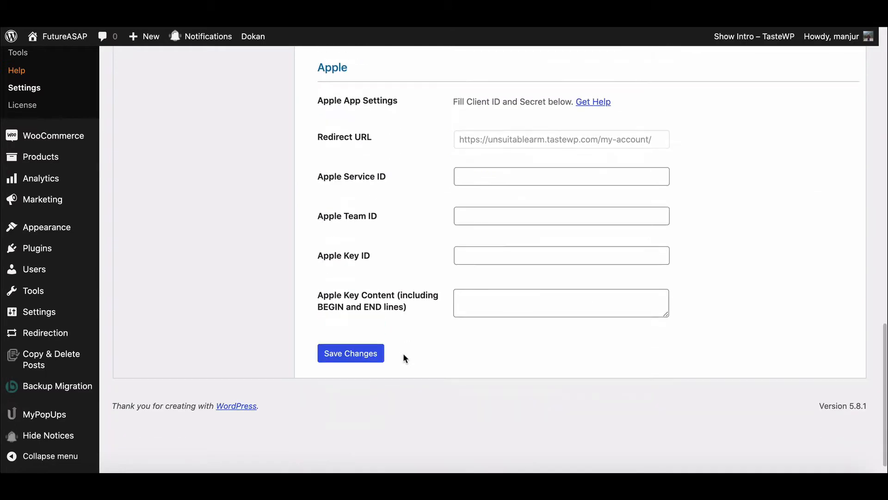
scroll("down", 3)
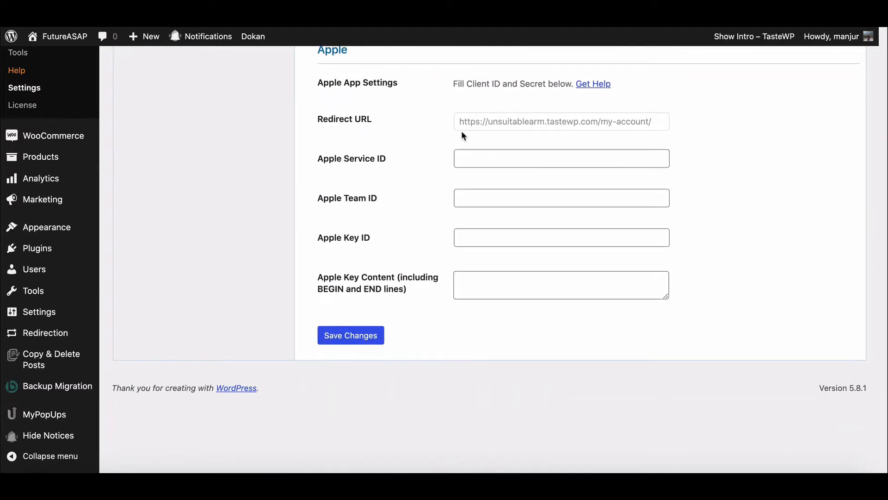
mouse_move(351, 206)
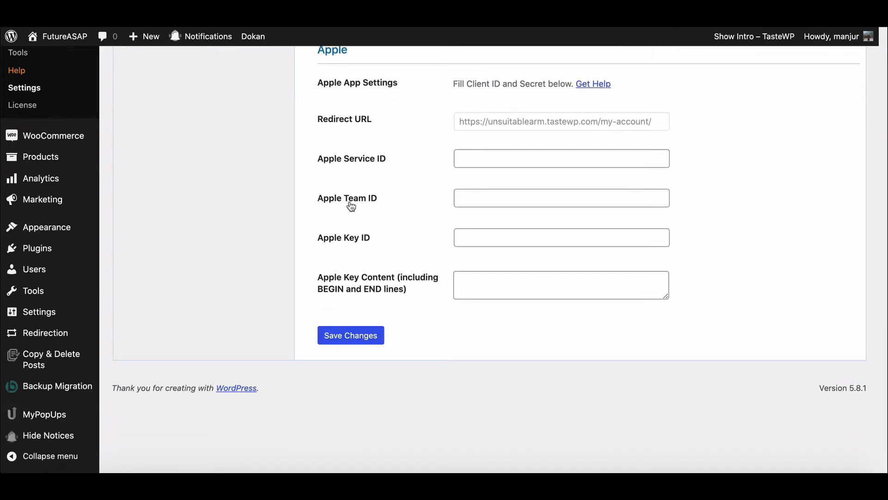
mouse_move(353, 284)
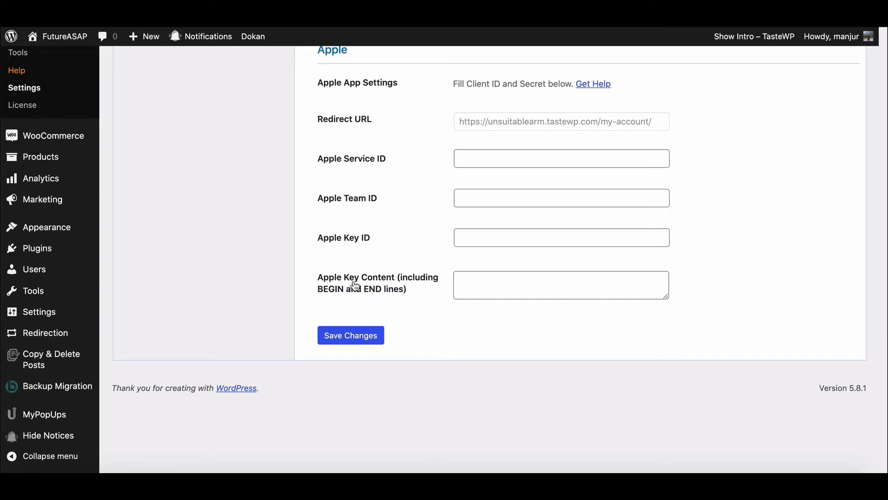
mouse_move(369, 286)
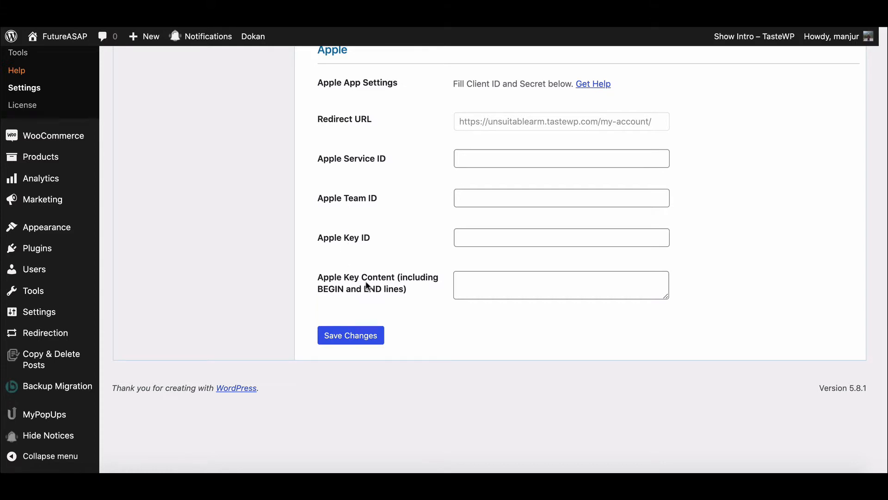
mouse_move(398, 261)
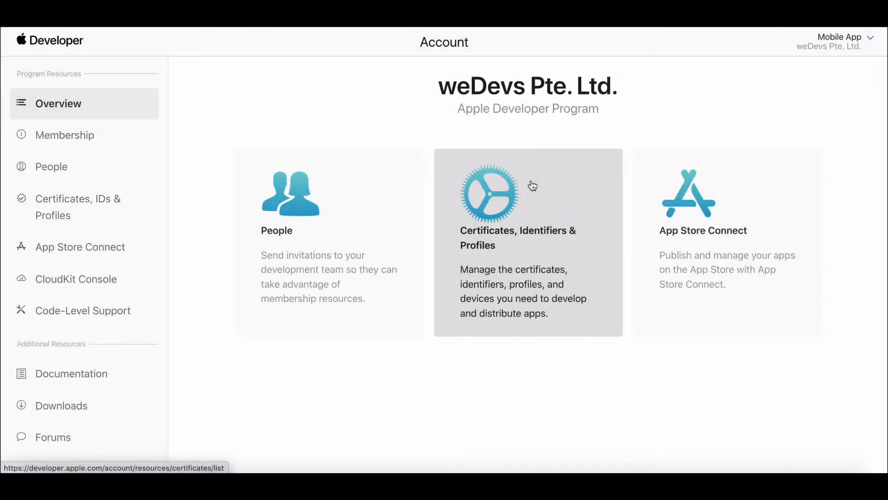
mouse_move(113, 135)
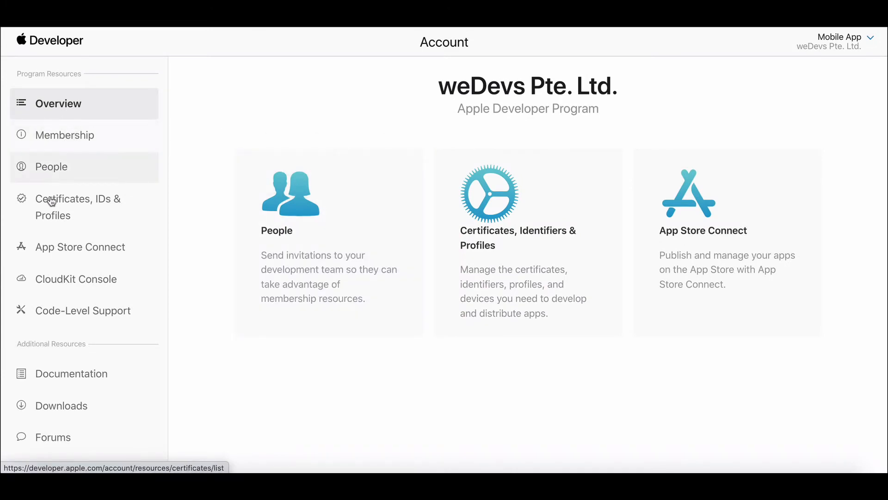
Step: Go to Certificates, Identifiers & Profiles from the Apple Developer account overview
left_click(78, 206)
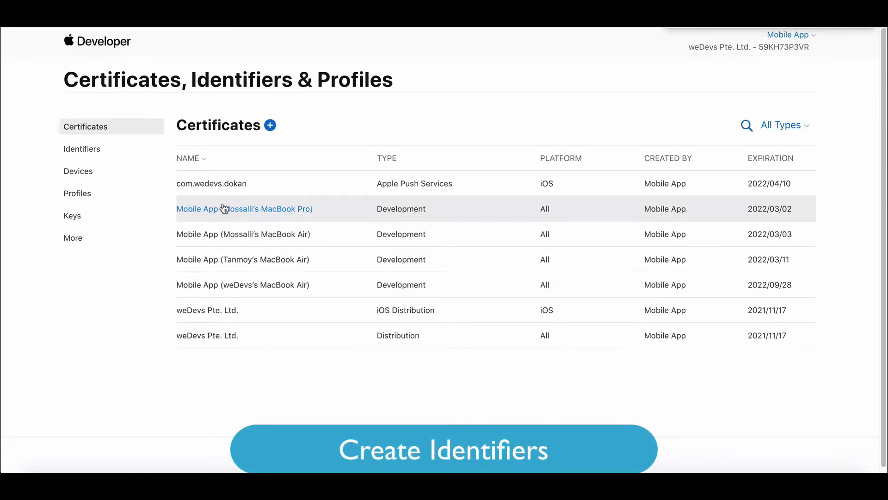
Step: Begin registering a new identifier of kind App IDs with type App
left_click(82, 148)
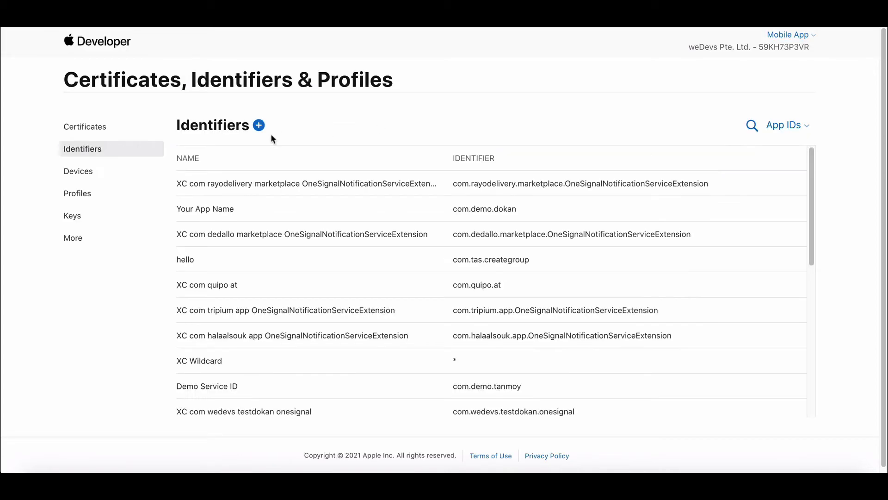
left_click(258, 124)
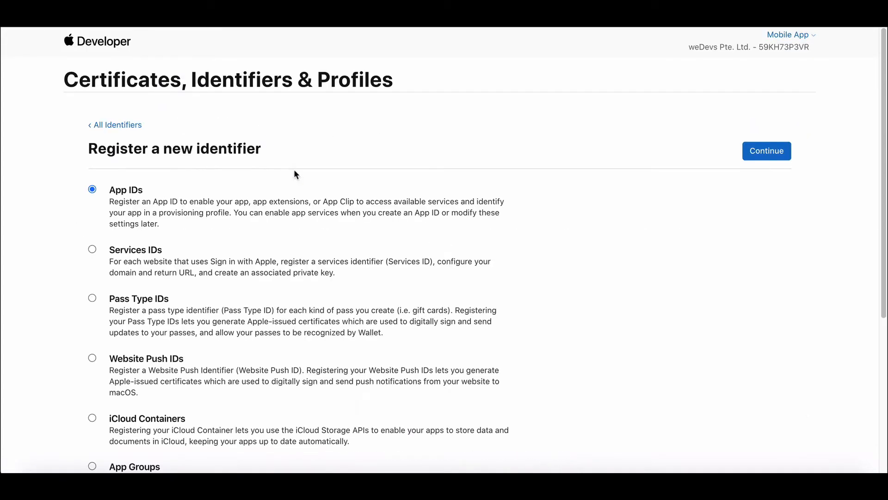
left_click(766, 151)
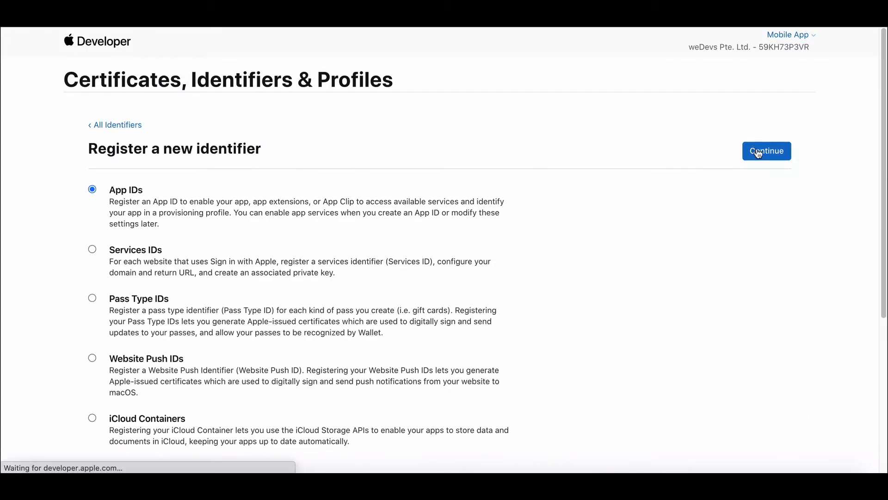
left_click(766, 150)
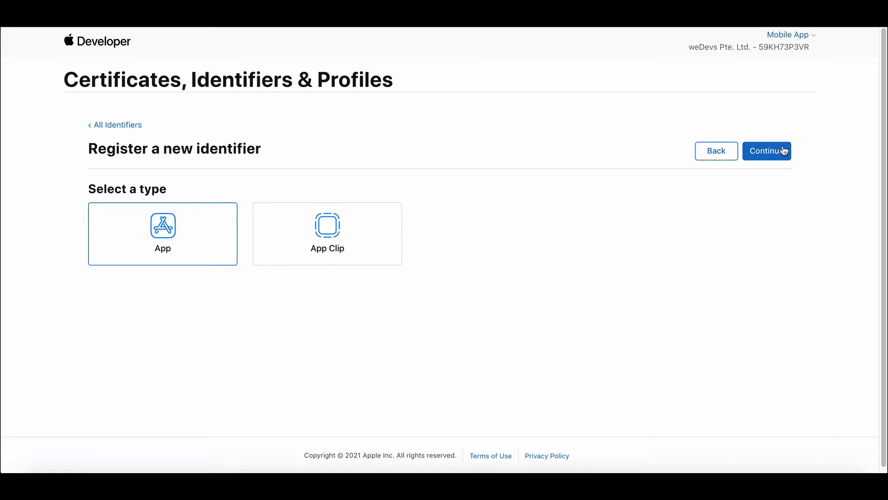
left_click(766, 151)
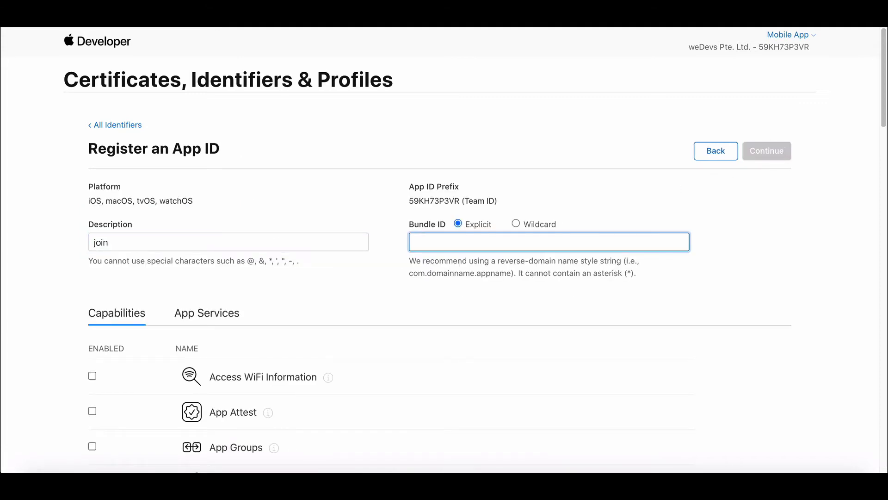
Step: Set bundle ID com.tastewp.unsuitablearm, enable Sign In with Apple and enter its configuration
type("com.tastewp.unsuitablearm")
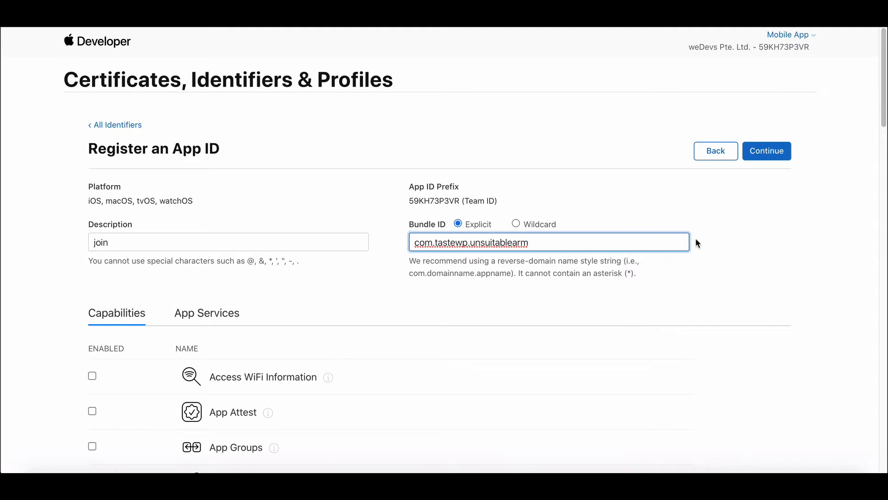
scroll("down", 3)
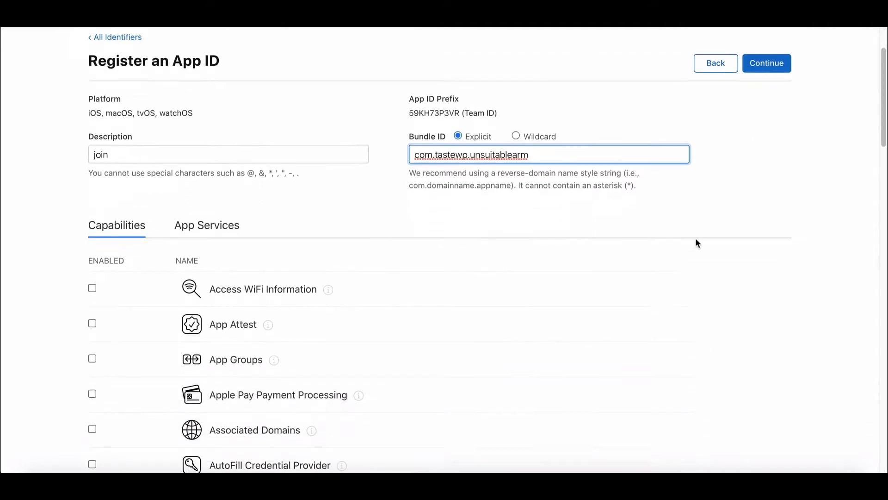
scroll("down", 3)
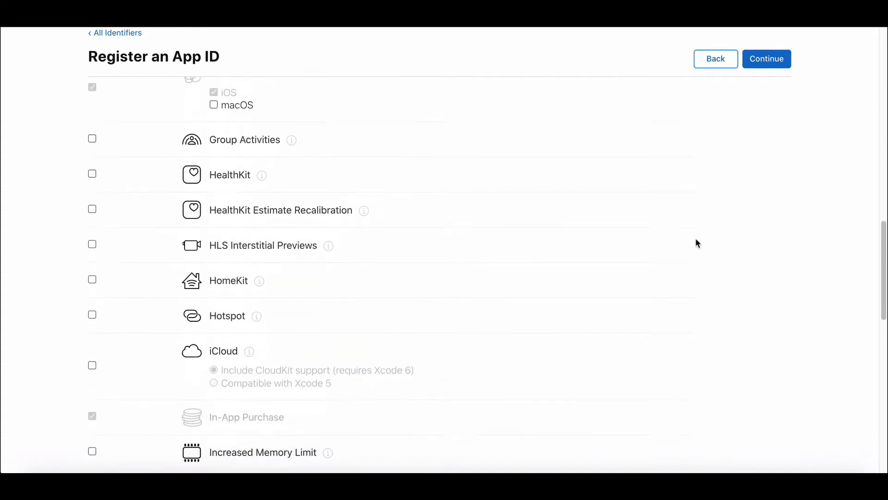
scroll("down", 3)
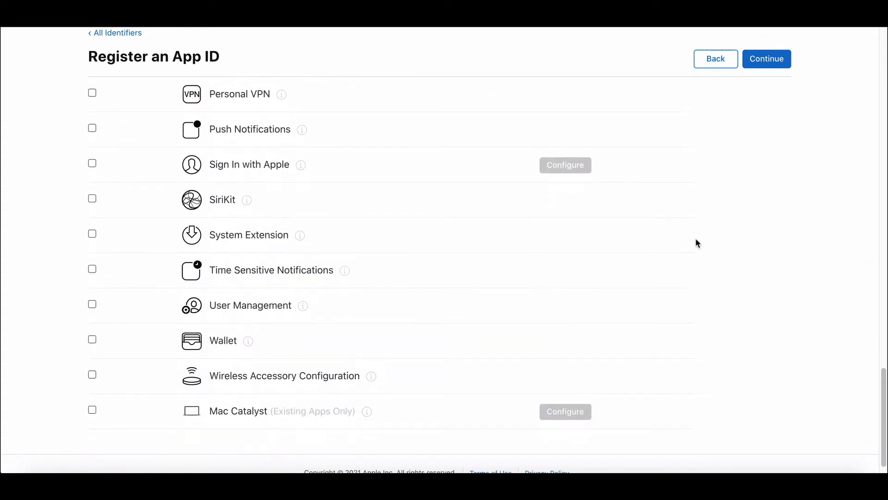
left_click(92, 164)
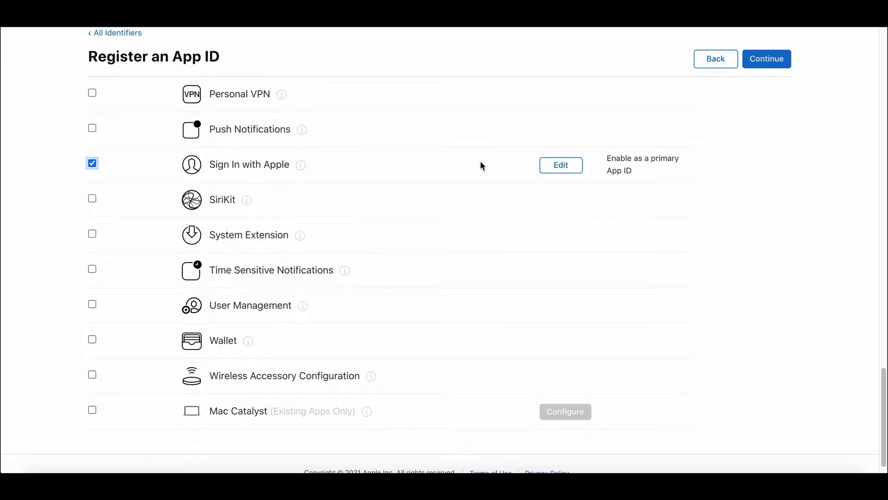
left_click(560, 164)
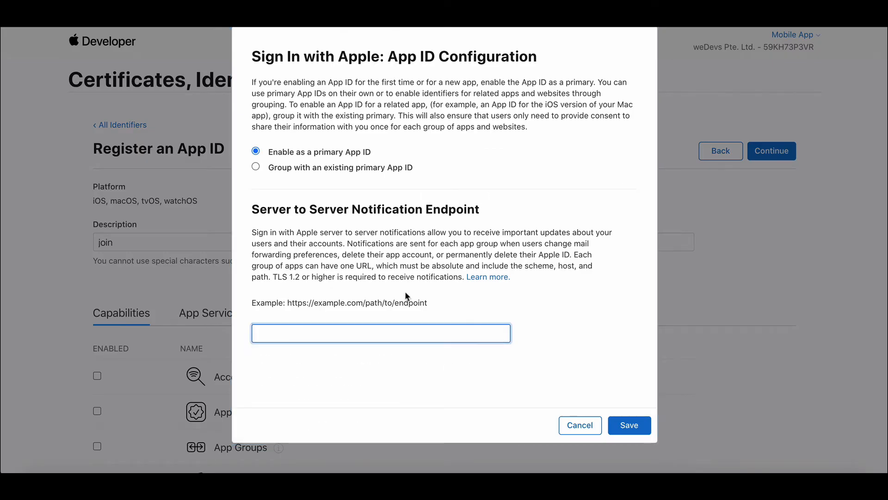
type("https://unsuitablearm.tastewp.com/")
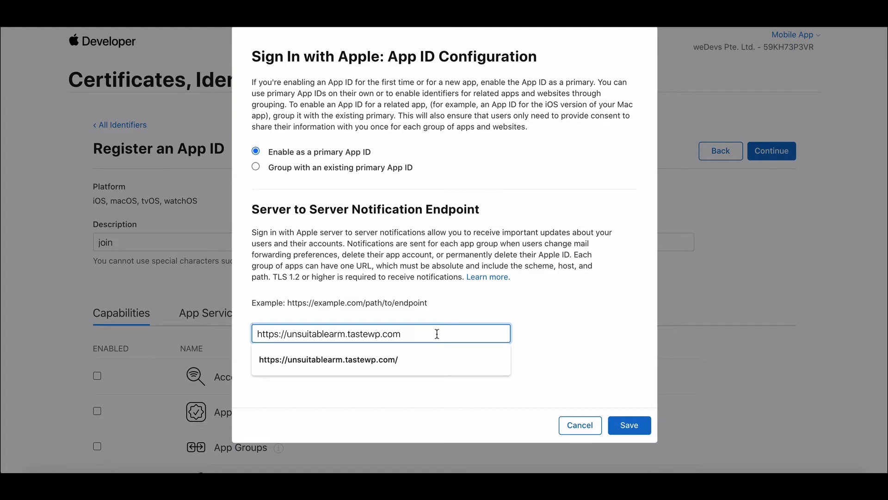
left_click(628, 425)
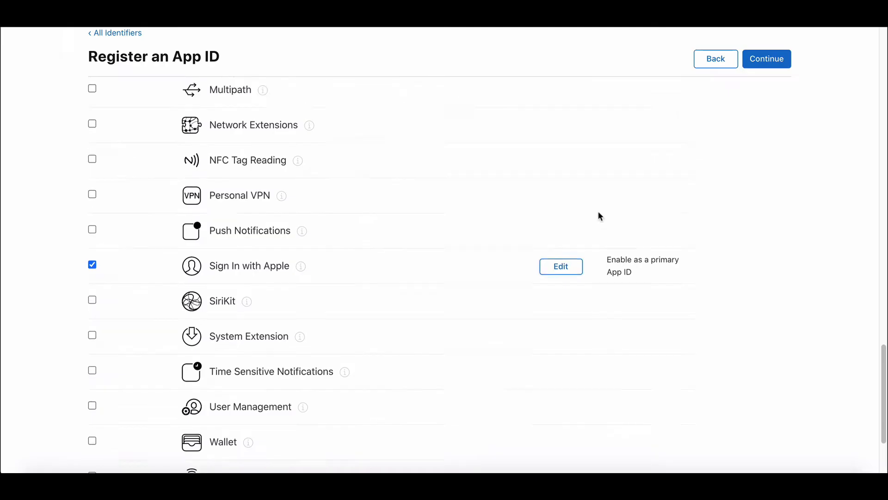
left_click(767, 58)
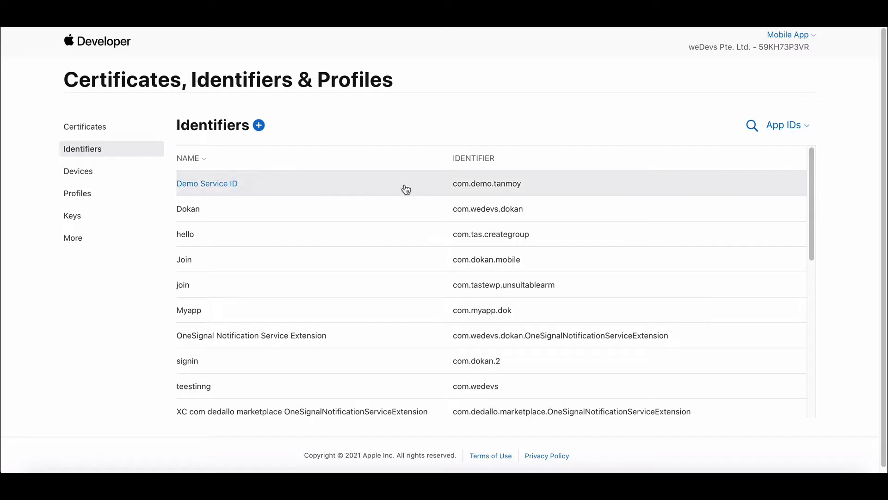
Step: Filter to Services IDs, register Services ID 2e as unsuitablearm.tastewp.com and reopen it for editing
left_click(783, 125)
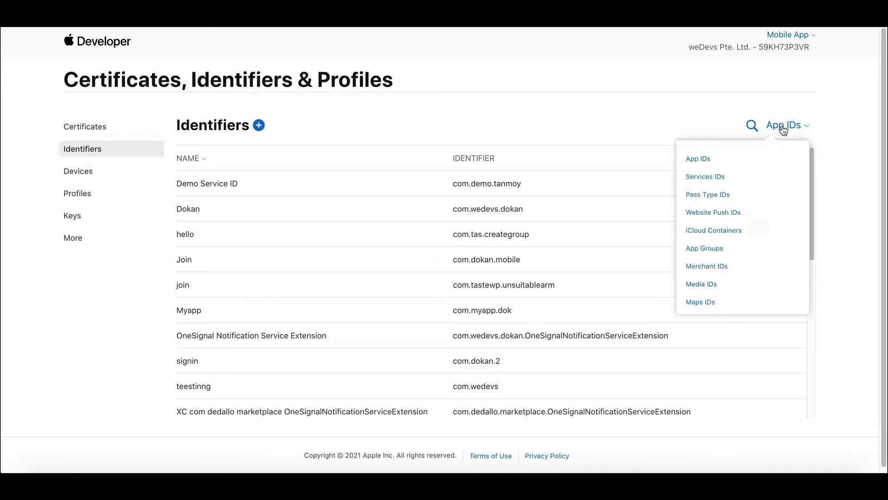
mouse_move(721, 181)
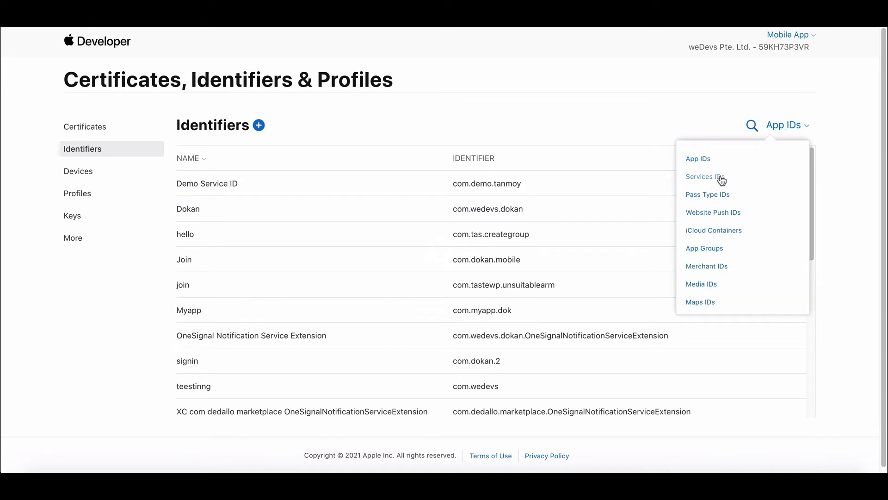
left_click(704, 175)
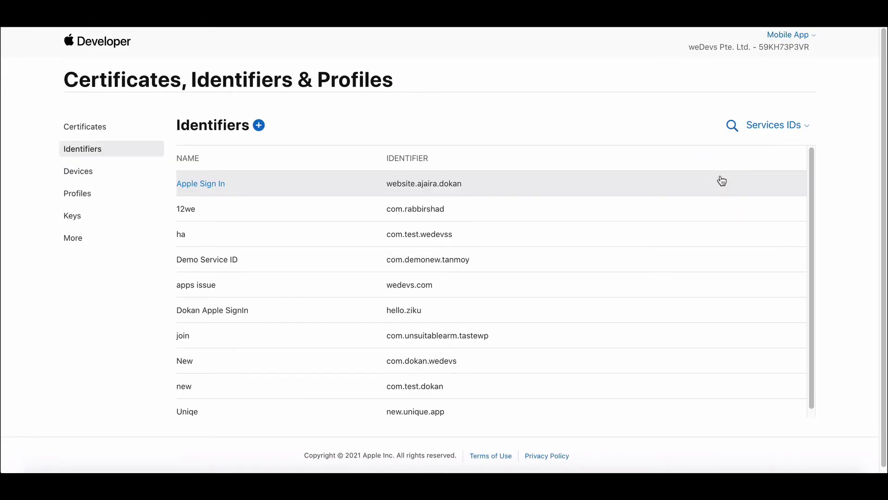
mouse_move(307, 153)
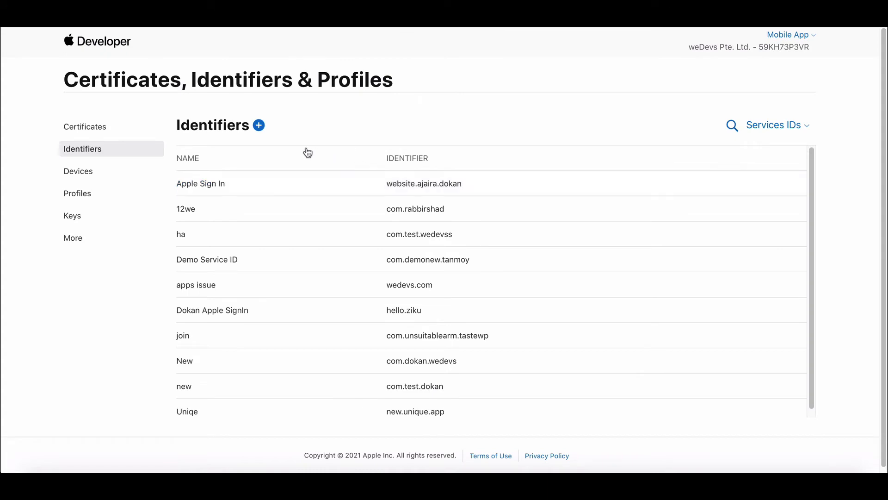
left_click(258, 125)
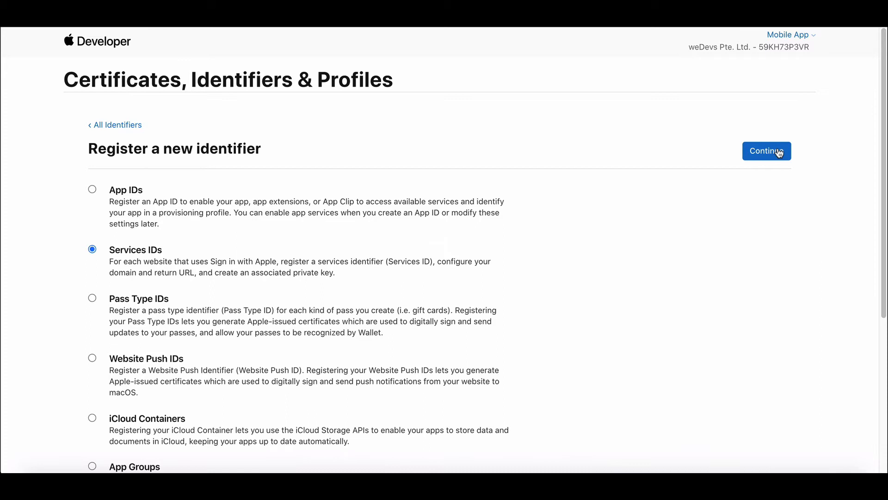
left_click(766, 151)
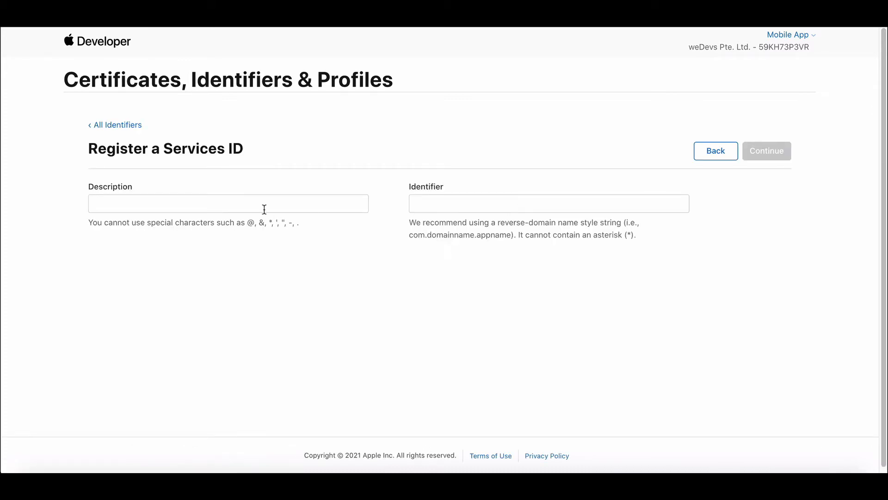
type("unsuitablearm.tastewp.com")
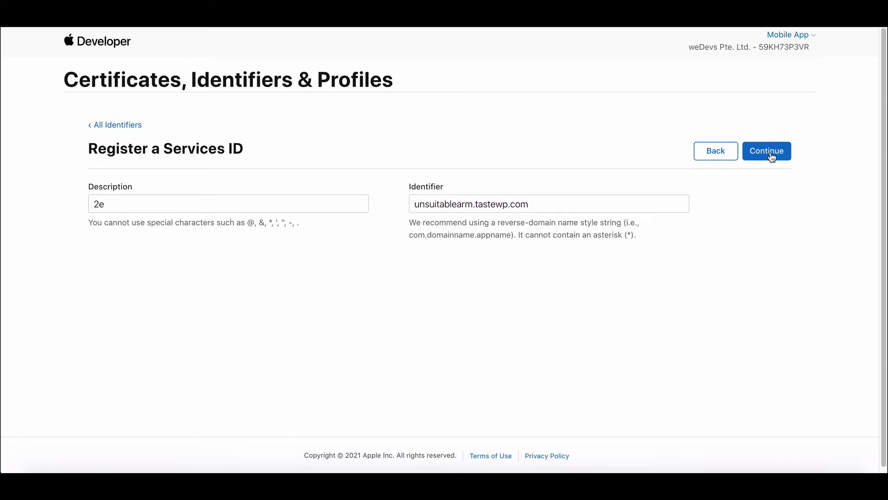
left_click(766, 151)
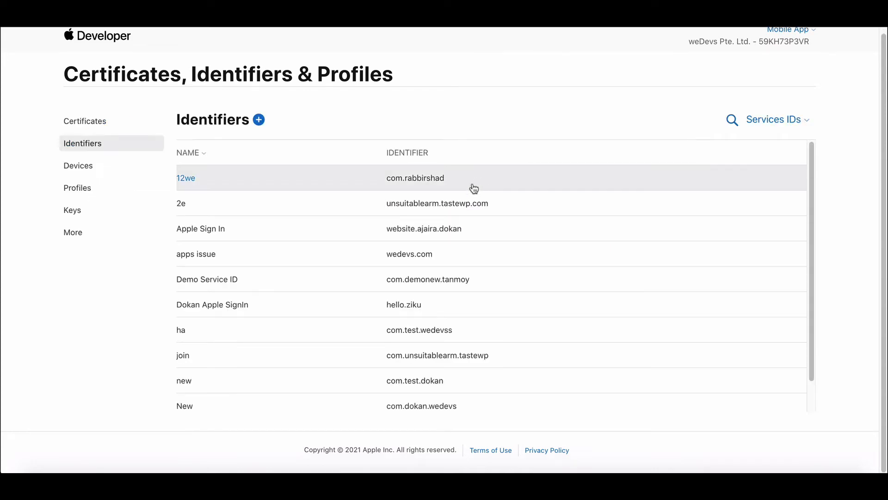
left_click(181, 203)
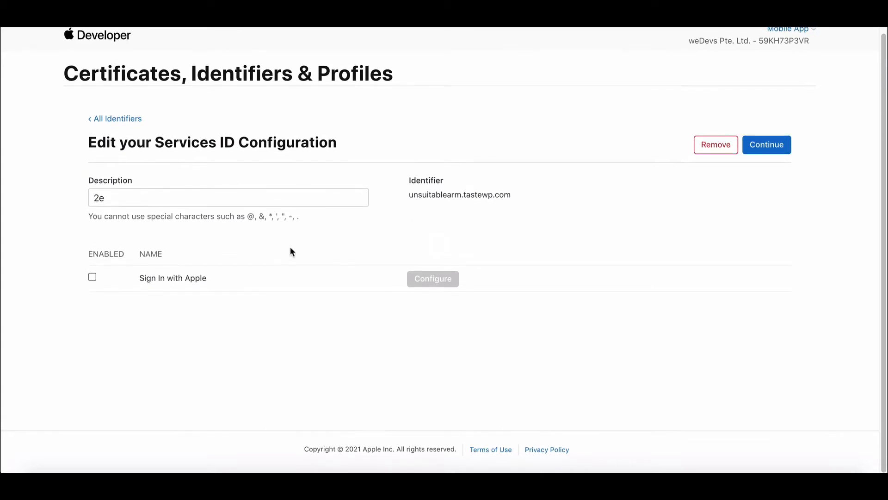
Step: Configure Sign In with Apple on 2e with the join App ID, domain and return URL, then select its identifier
left_click(92, 277)
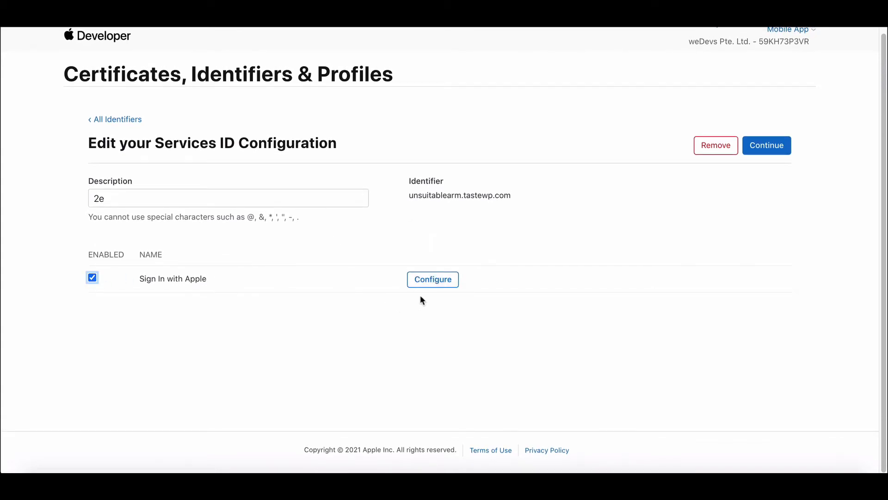
left_click(433, 278)
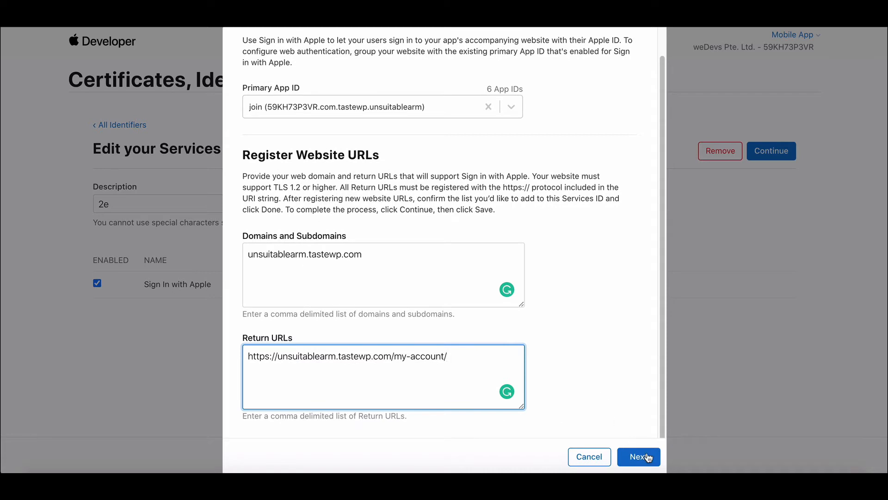
left_click(639, 456)
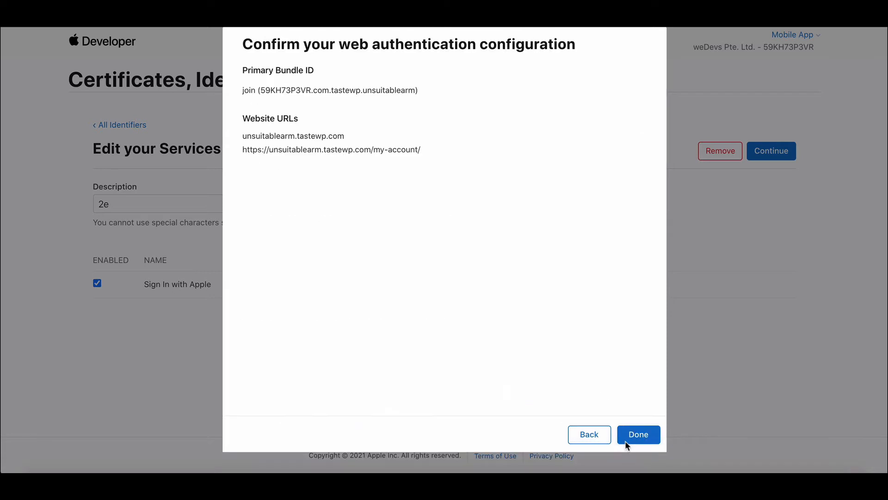
left_click(638, 433)
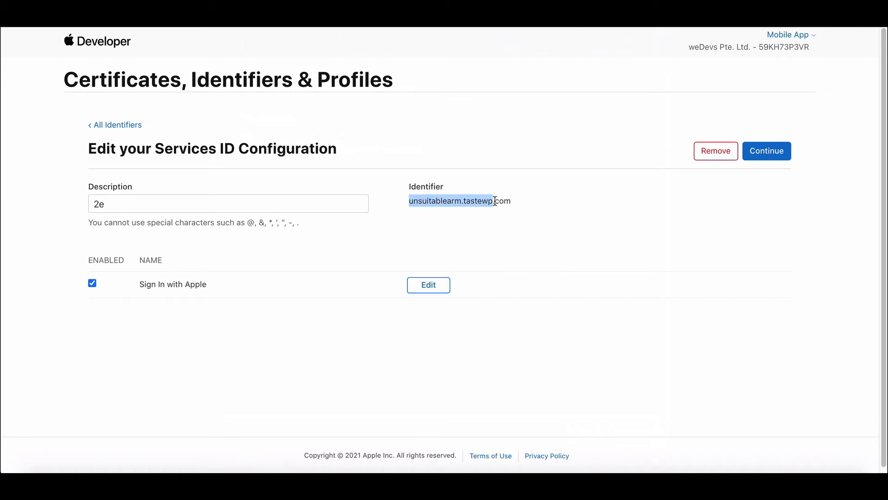
left_click_drag(409, 201, 511, 201)
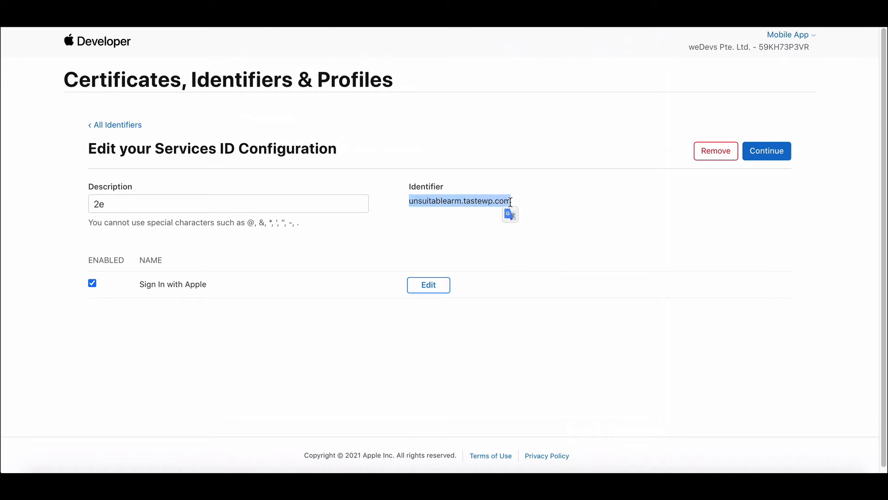
mouse_move(454, 158)
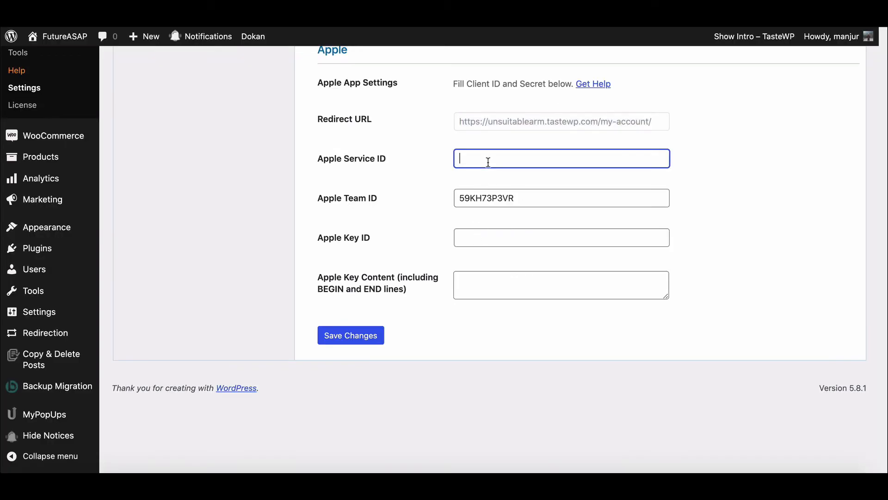
Step: Enter unsuitablearm.tastewp.com as Dokan's Apple Service ID, leave the 2e configuration and go to Keys
type("unsuitablearm.tastewp.com")
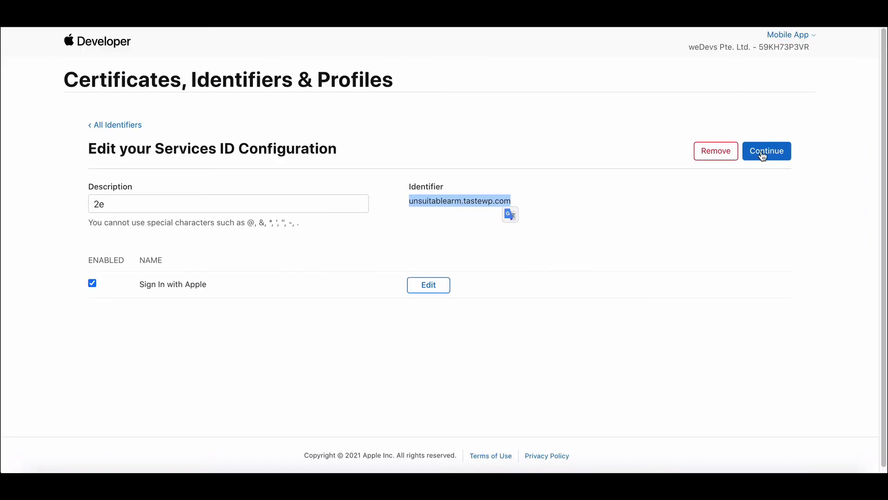
left_click(767, 151)
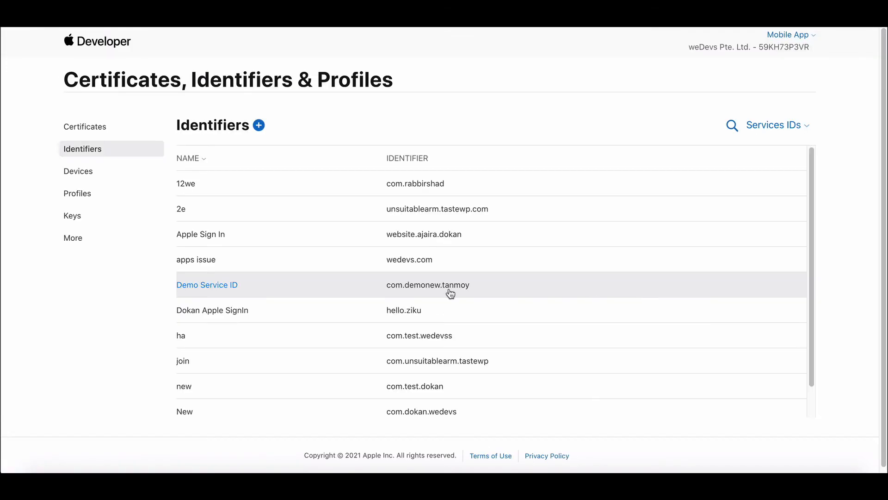
mouse_move(345, 218)
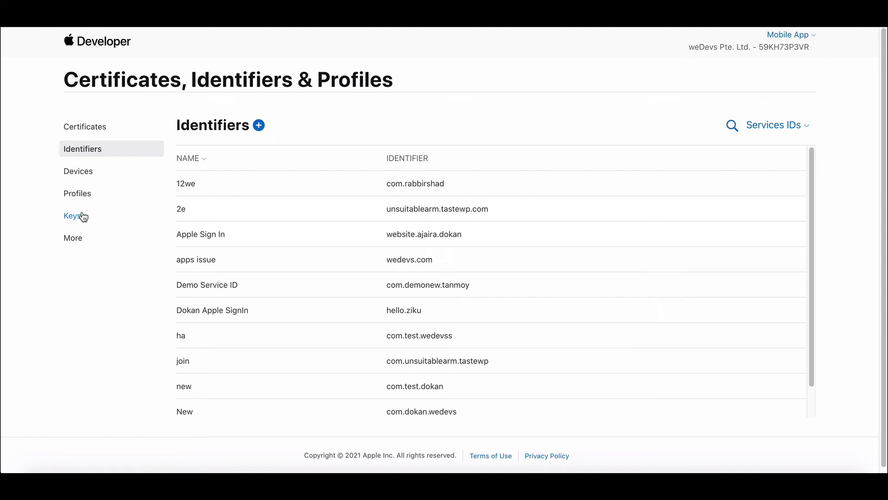
left_click(72, 216)
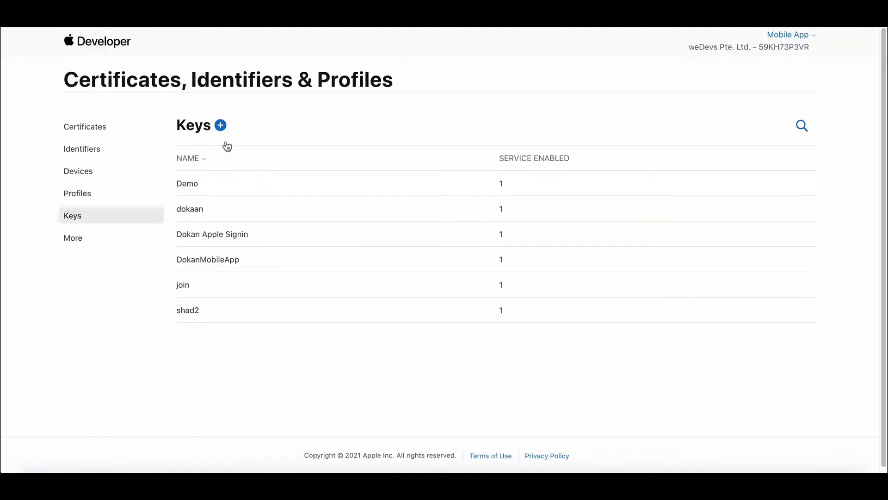
Step: Create key newkey with Sign in with Apple enabled and the join App ID as primary
left_click(220, 125)
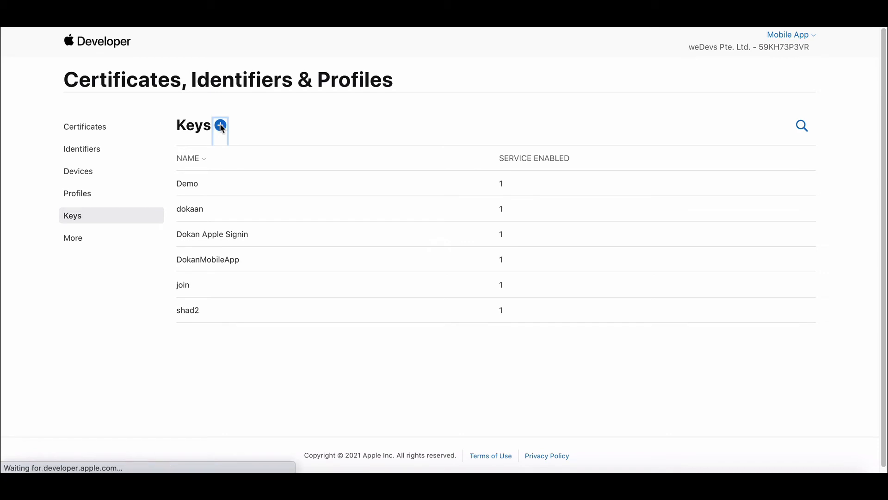
left_click(221, 125)
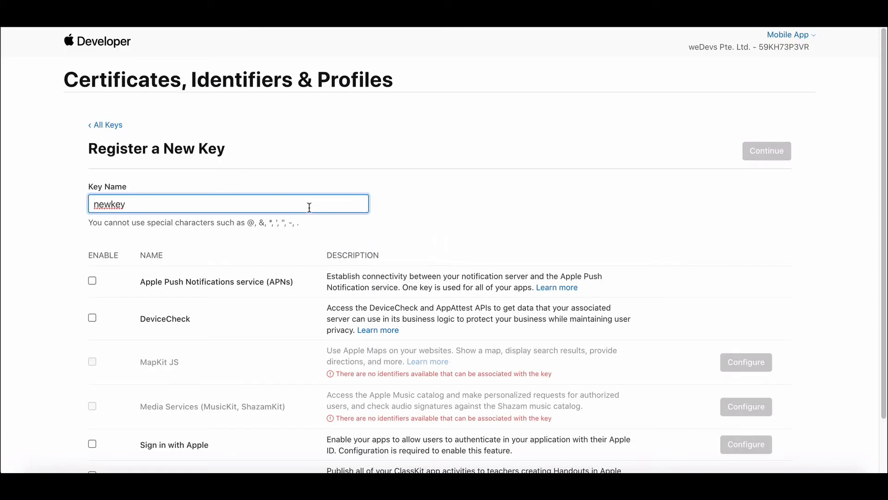
scroll("down", 3)
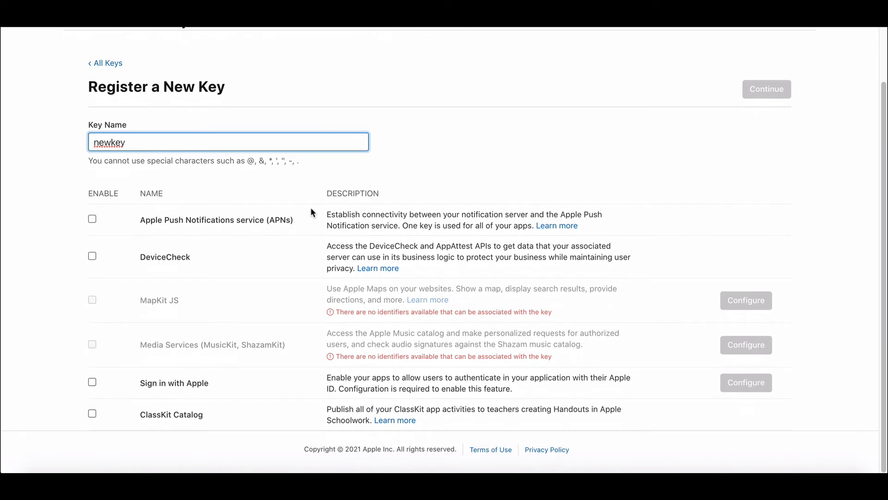
left_click(92, 382)
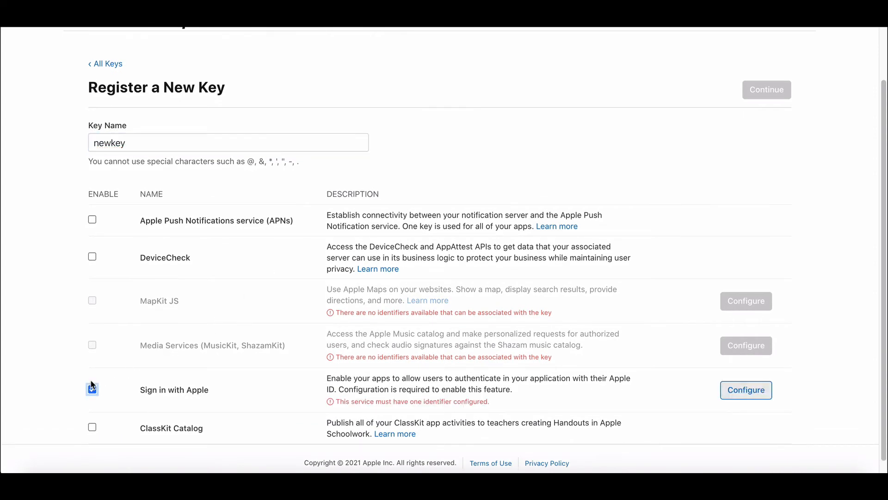
left_click(91, 389)
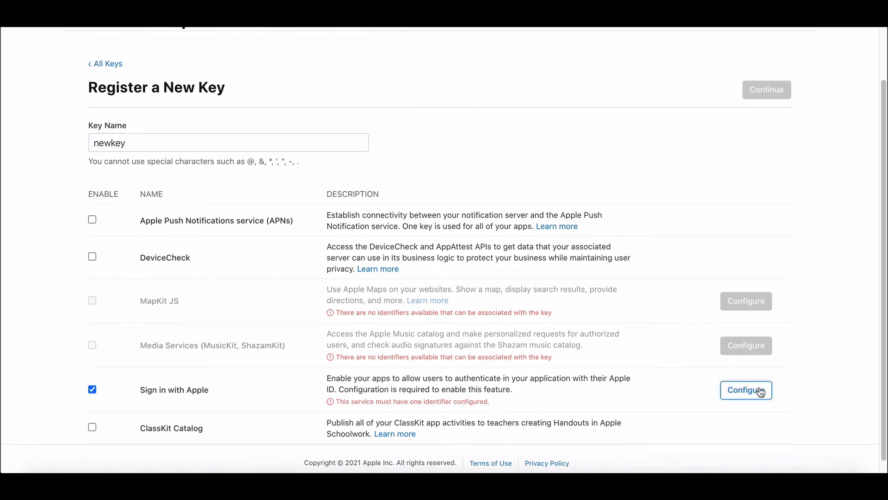
left_click(746, 390)
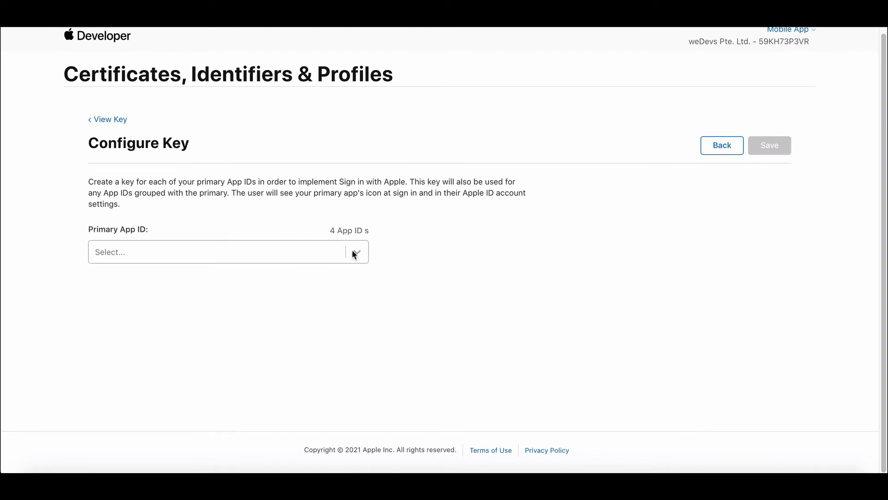
left_click(227, 252)
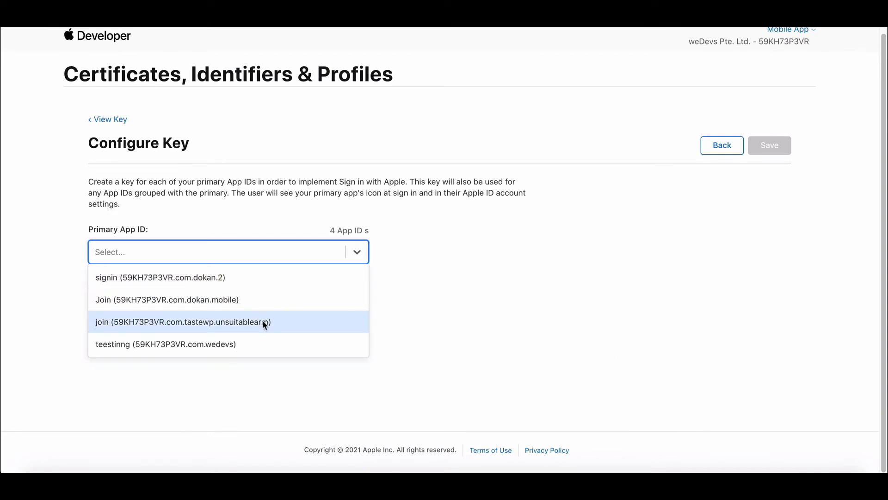
left_click(182, 322)
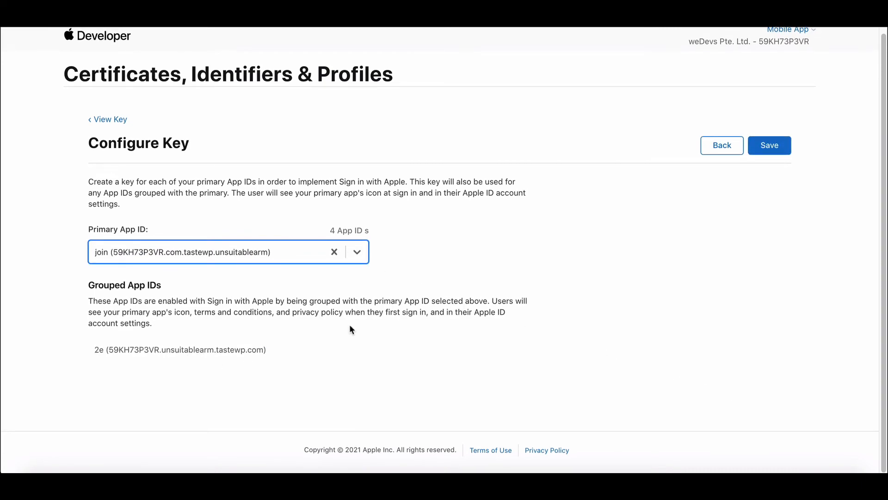
left_click(722, 145)
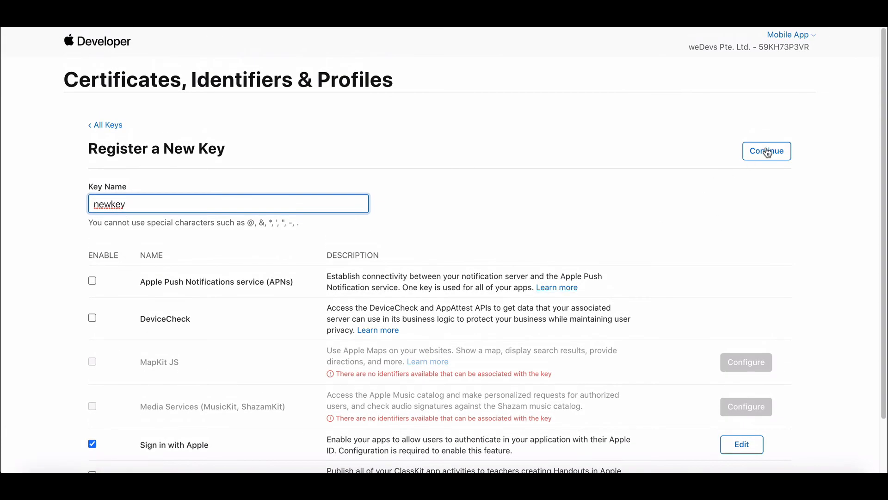
Step: Register the newkey key and select its Key ID D7B7JSX99F for copying
left_click(766, 151)
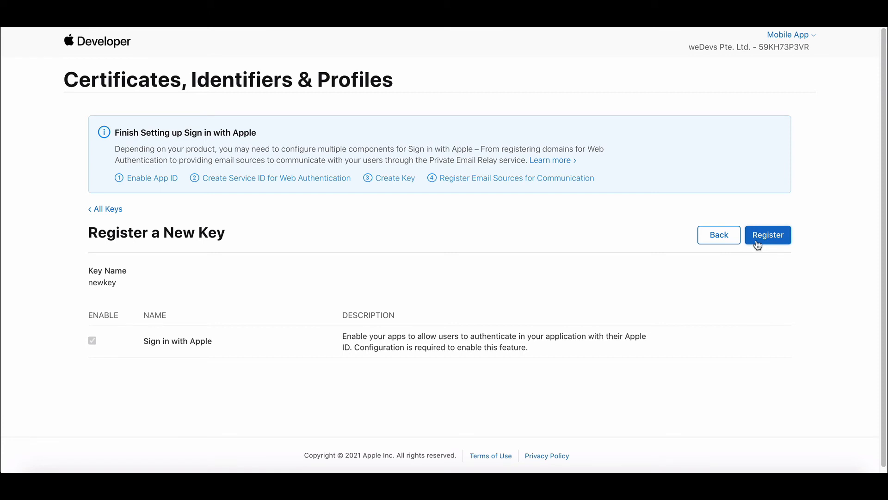
left_click(768, 234)
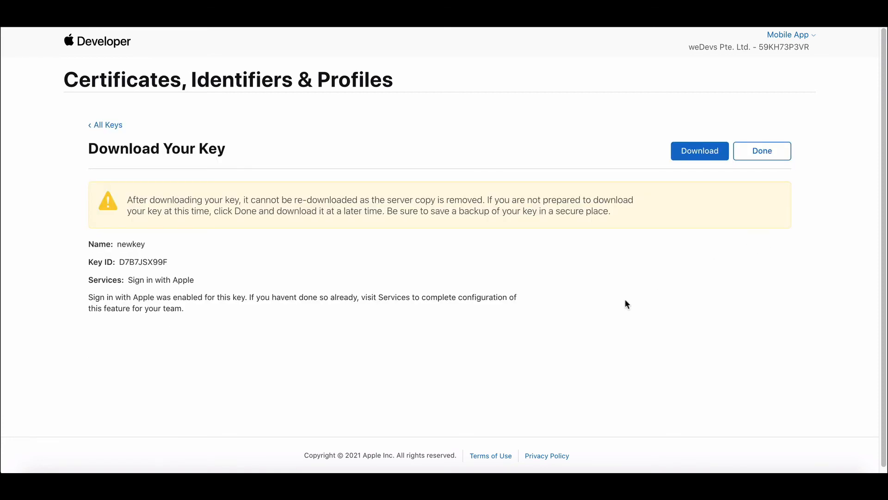
mouse_move(174, 268)
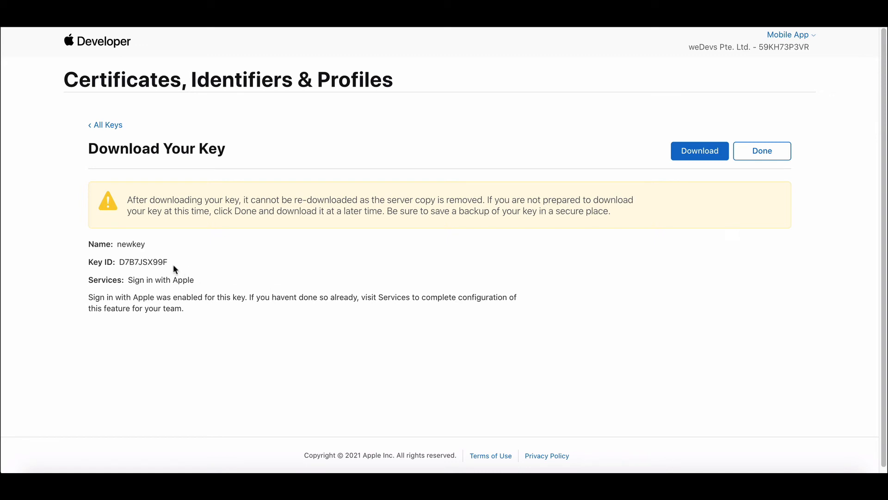
double_click(144, 261)
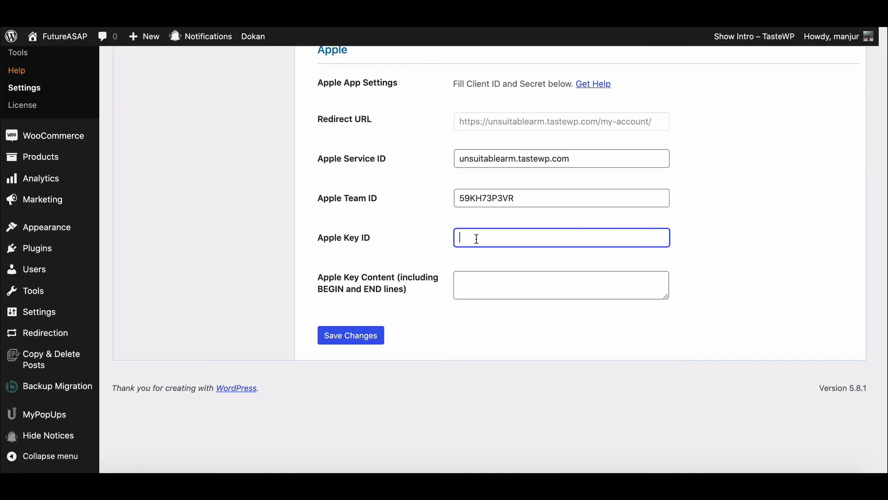
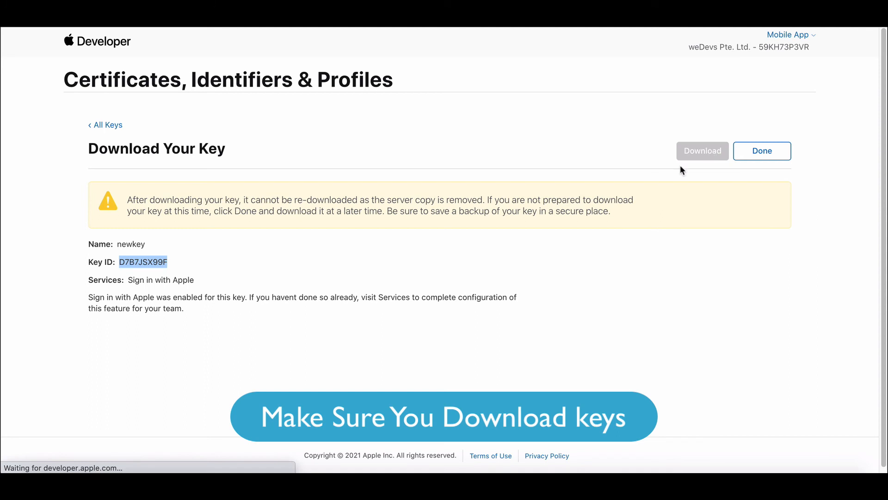
Step: Enter Key ID D7B7JSX99F and the .p8 private key content in Dokan, then save the Apple settings
left_click(702, 151)
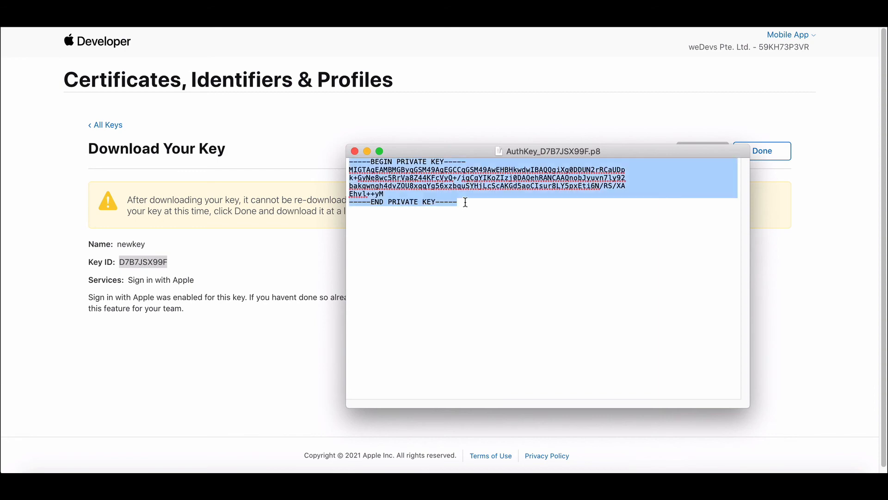
left_click(355, 151)
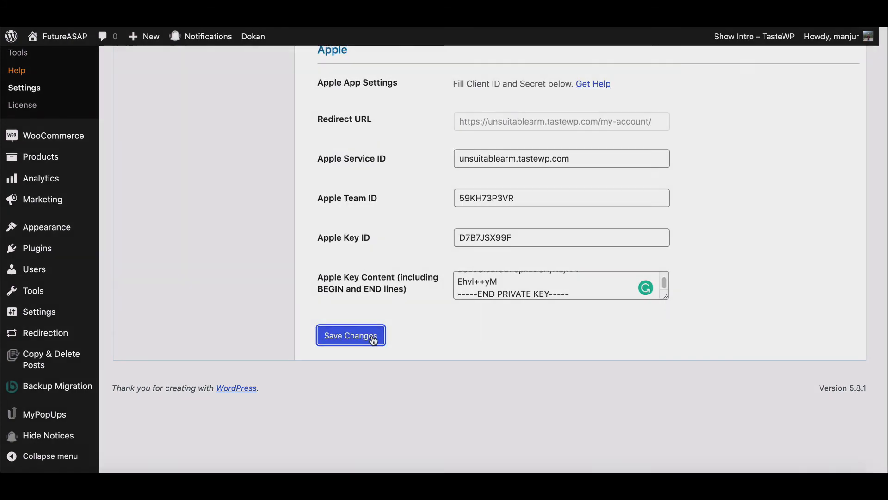
left_click(349, 335)
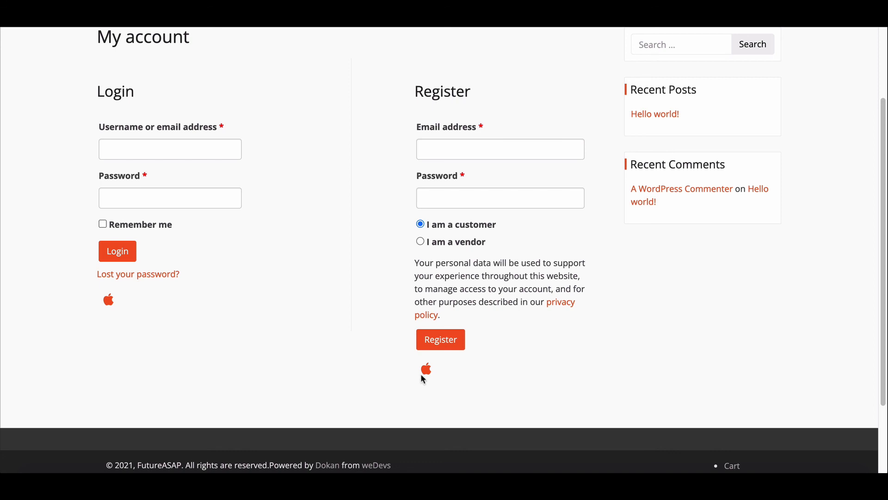
mouse_move(426, 373)
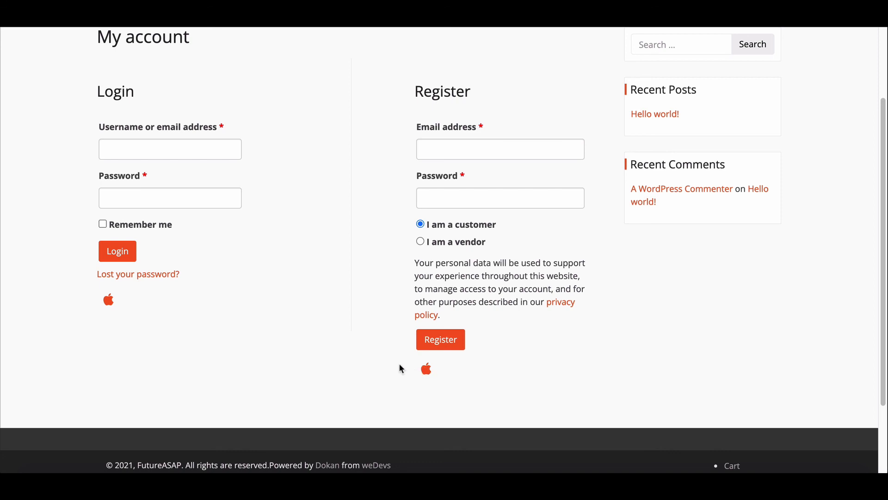
mouse_move(151, 294)
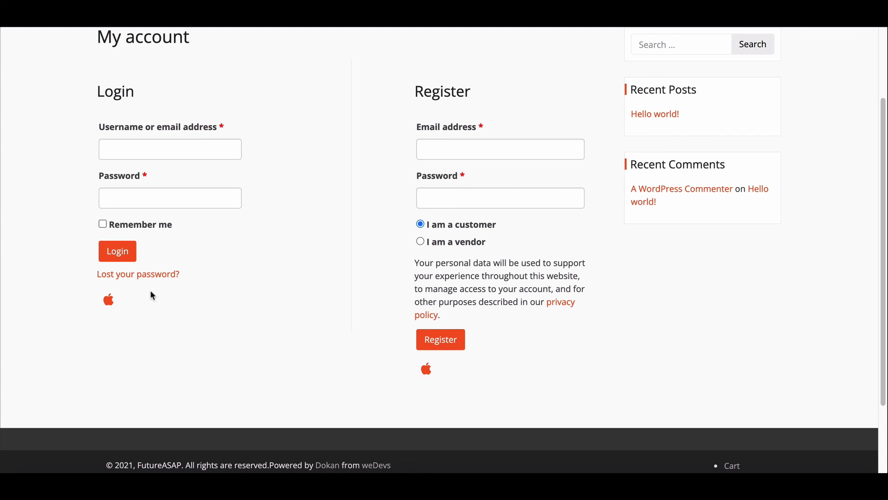